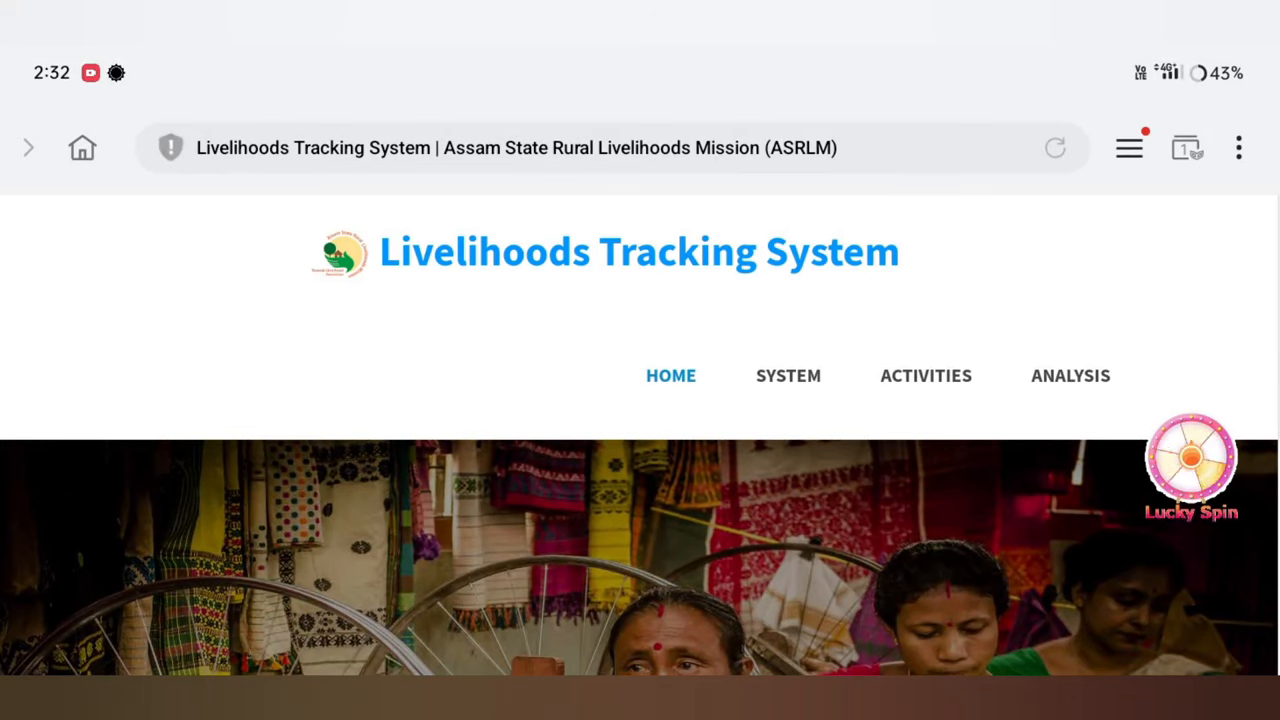
Scroll the home page down to the category-wise income form with Financial Year and District fields
{"action": "scroll", "scroll_direction": "down", "scroll_amount": 3}
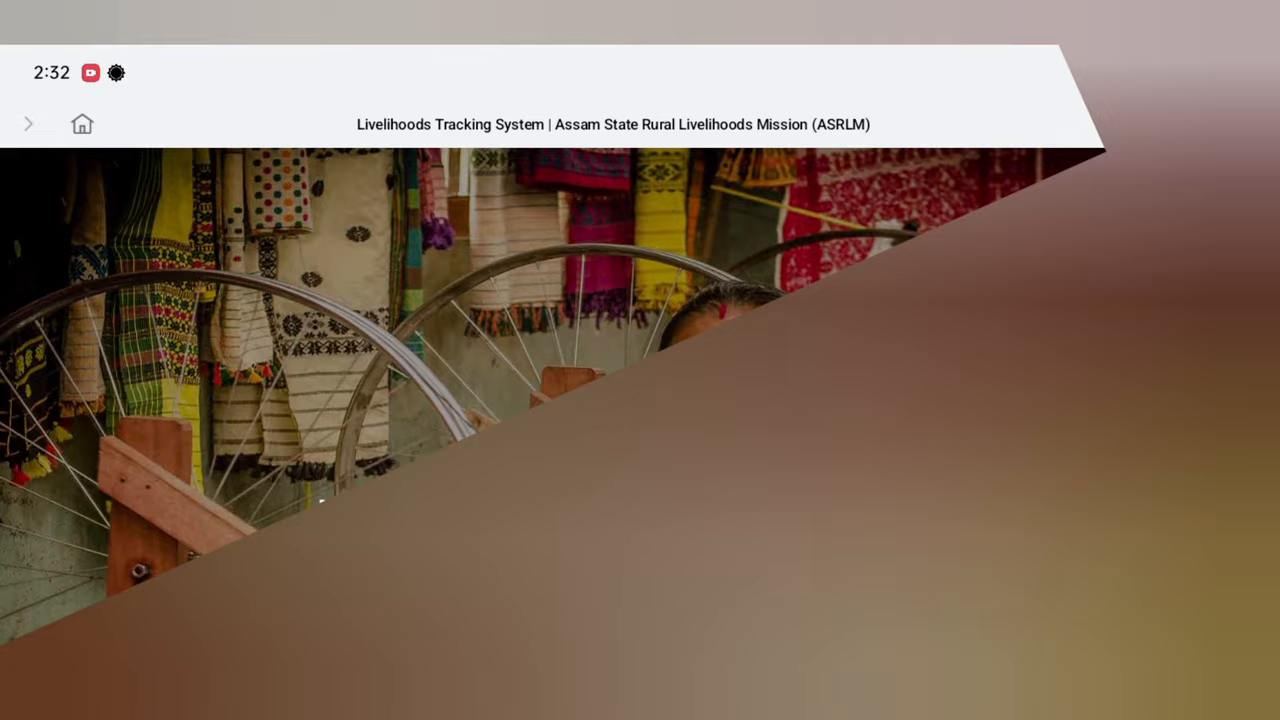
{"action": "scroll", "scroll_direction": "down", "scroll_amount": 3}
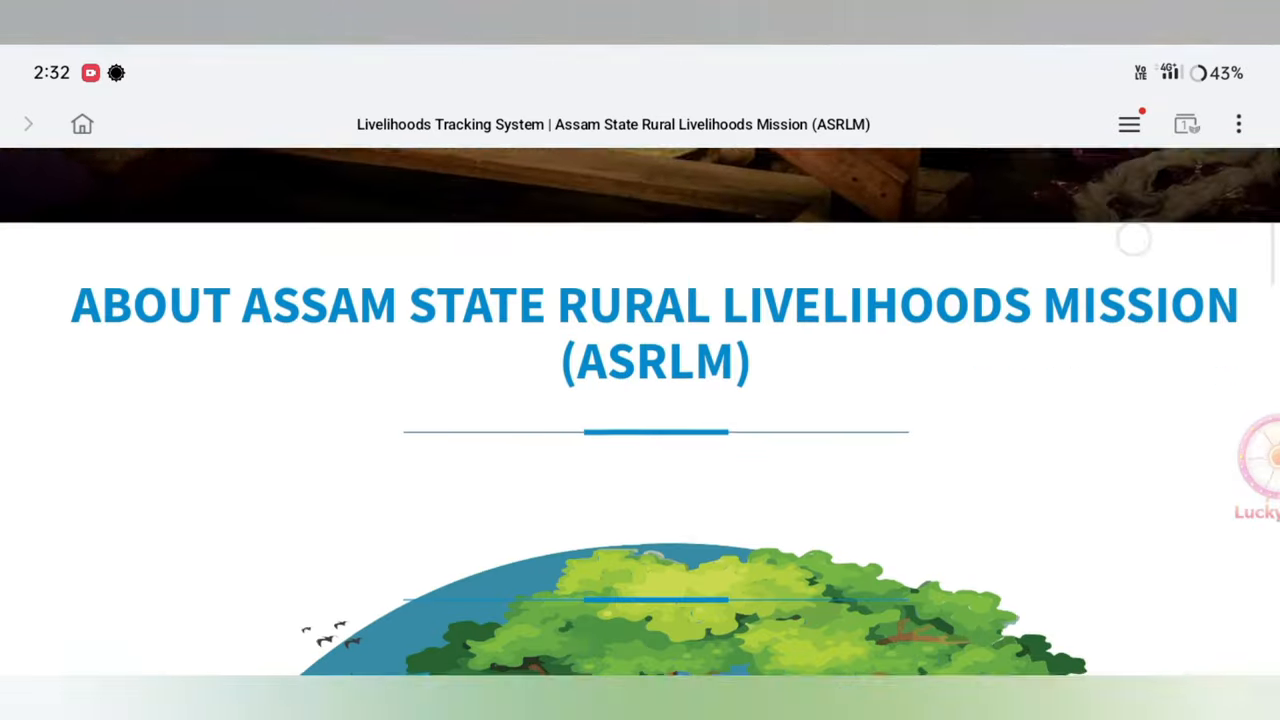
{"action": "scroll", "scroll_direction": "down", "scroll_amount": 3}
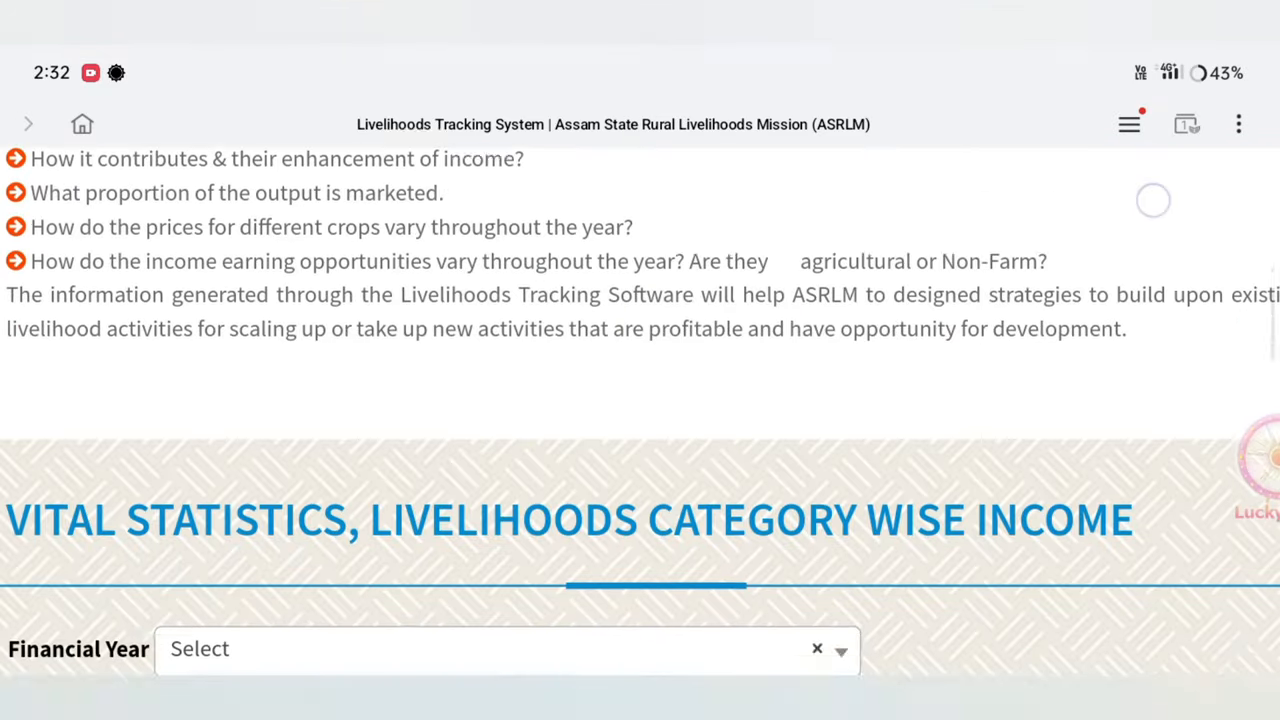
{"action": "scroll", "scroll_direction": "down", "scroll_amount": 3}
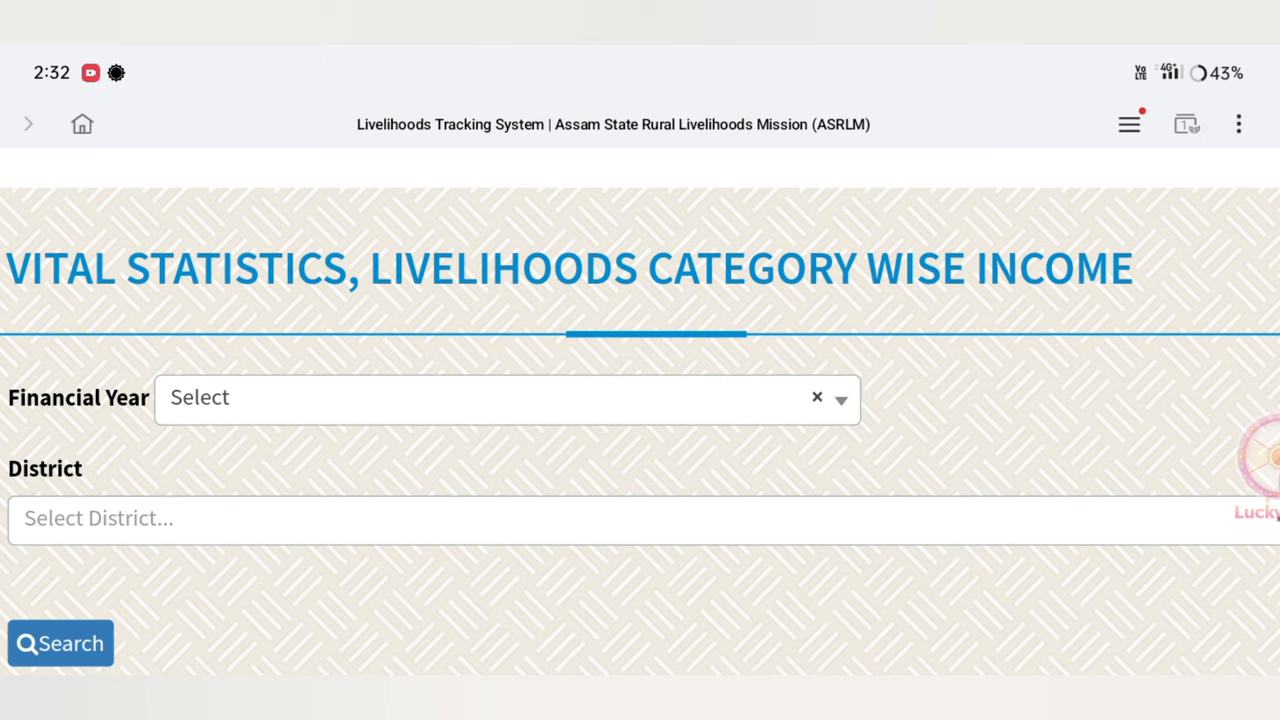
Choose FY-2023-2024, district DHEMAJI and block MURKONGSELEK in the income report filter
{"action": "left_click", "coordinate": [500, 396]}
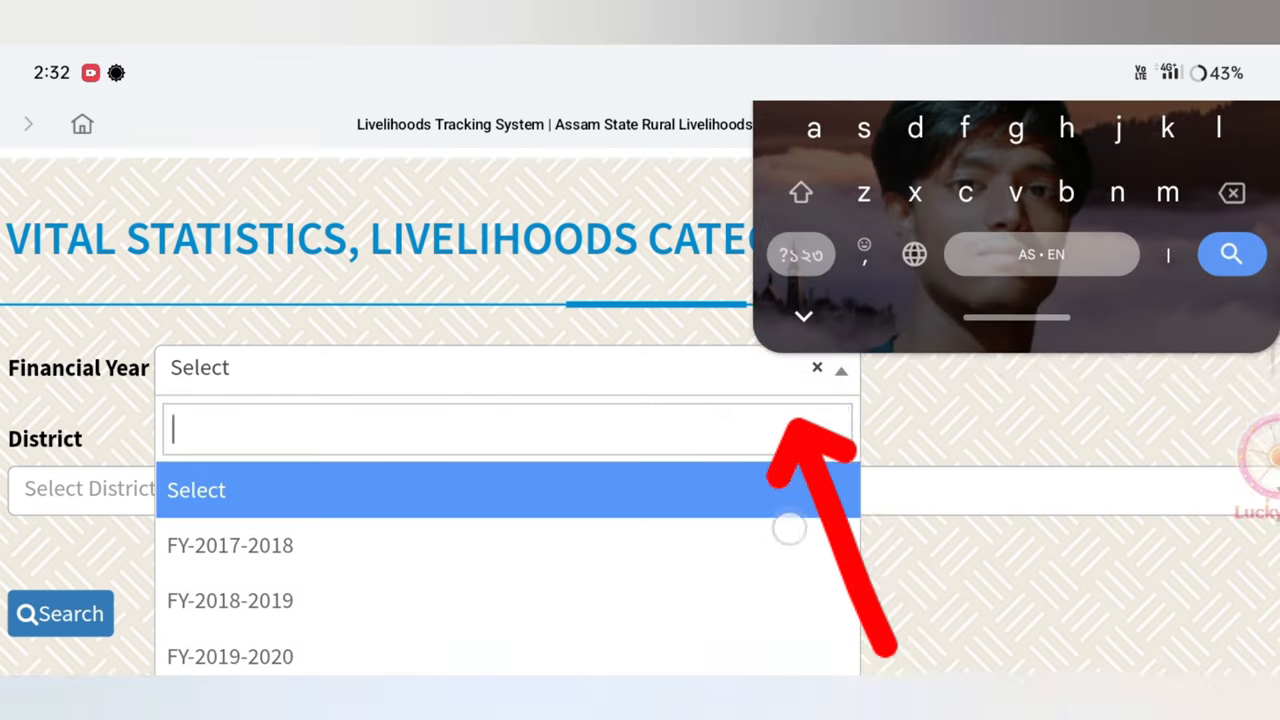
{"action": "left_click", "coordinate": [230, 544]}
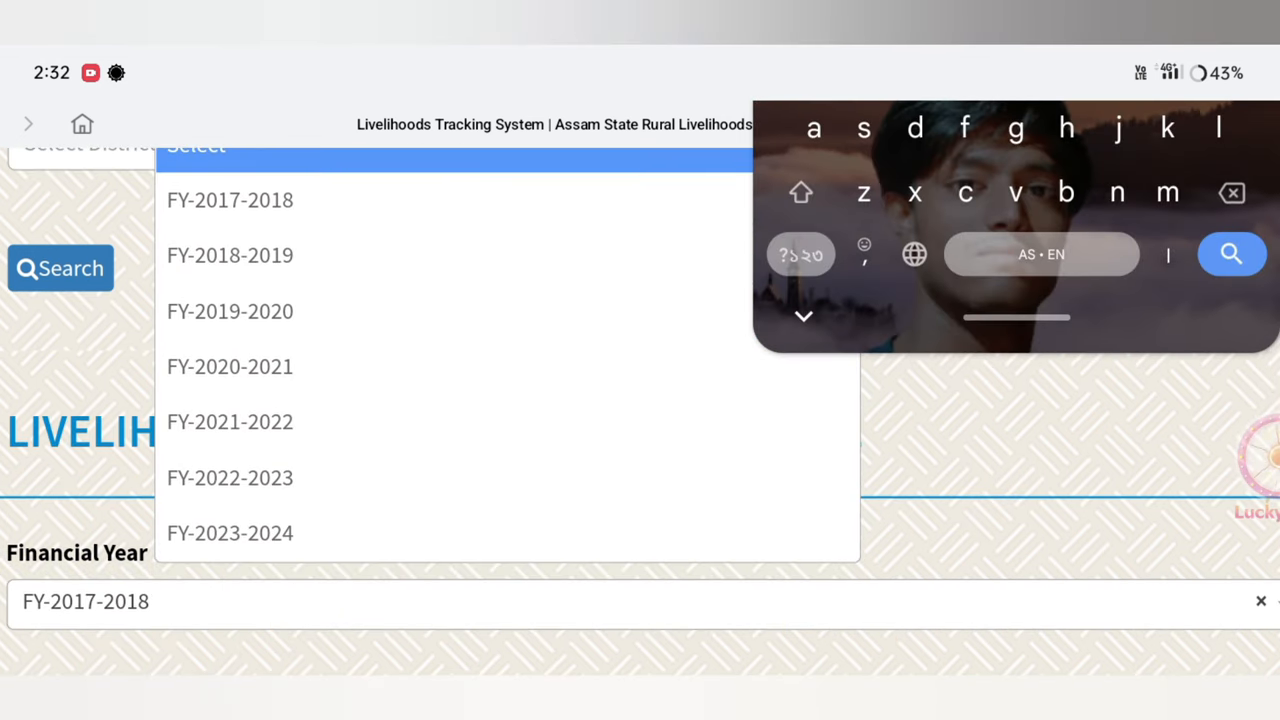
{"action": "left_click", "coordinate": [230, 532]}
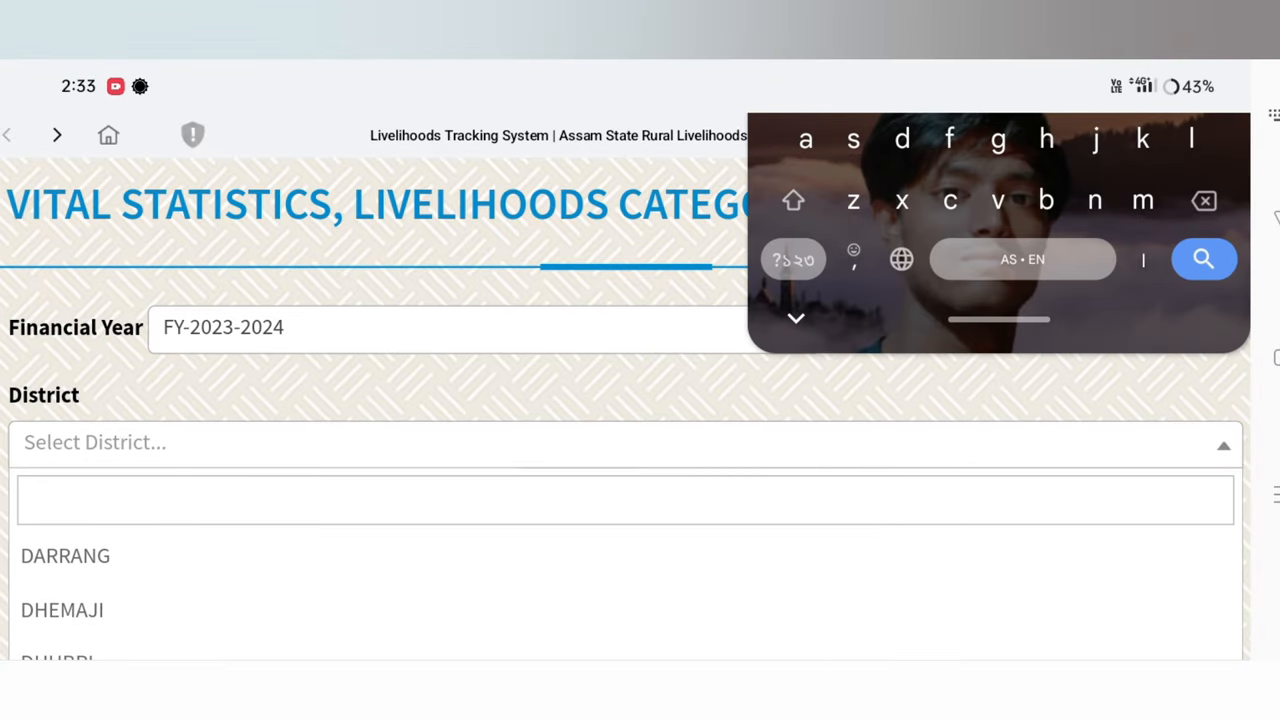
{"action": "left_click", "coordinate": [62, 610]}
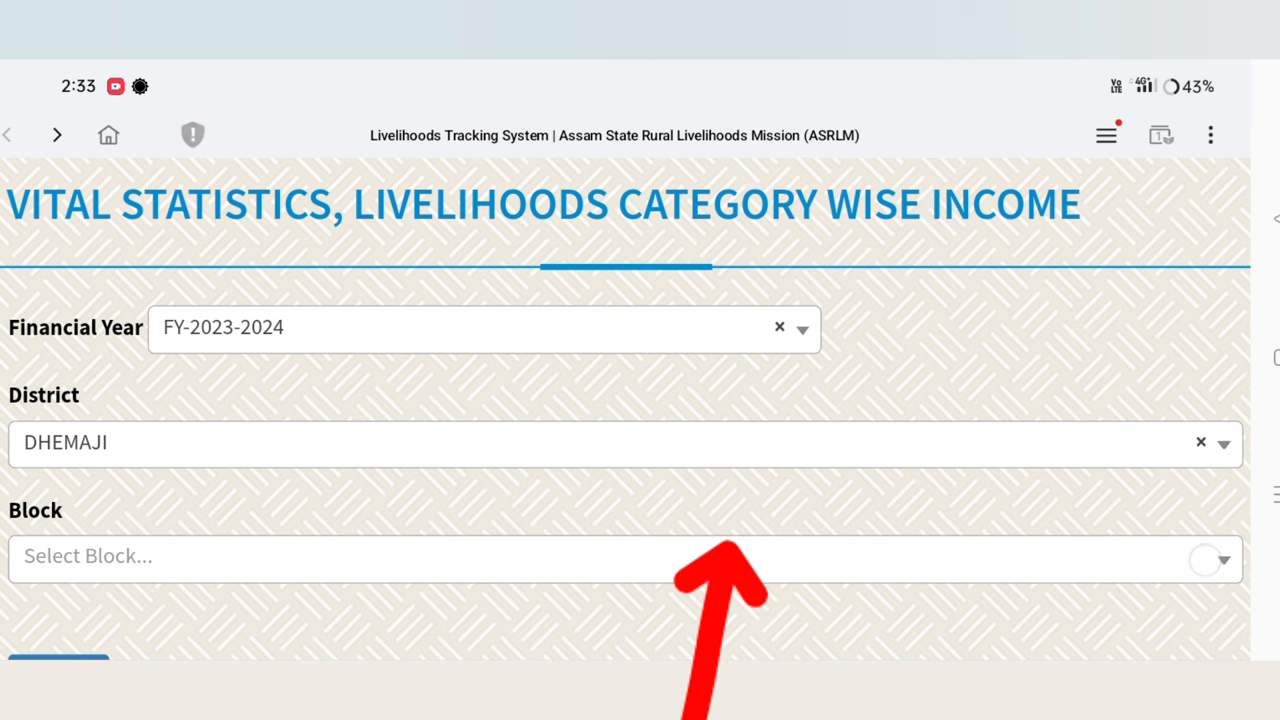
{"action": "left_click", "coordinate": [628, 556]}
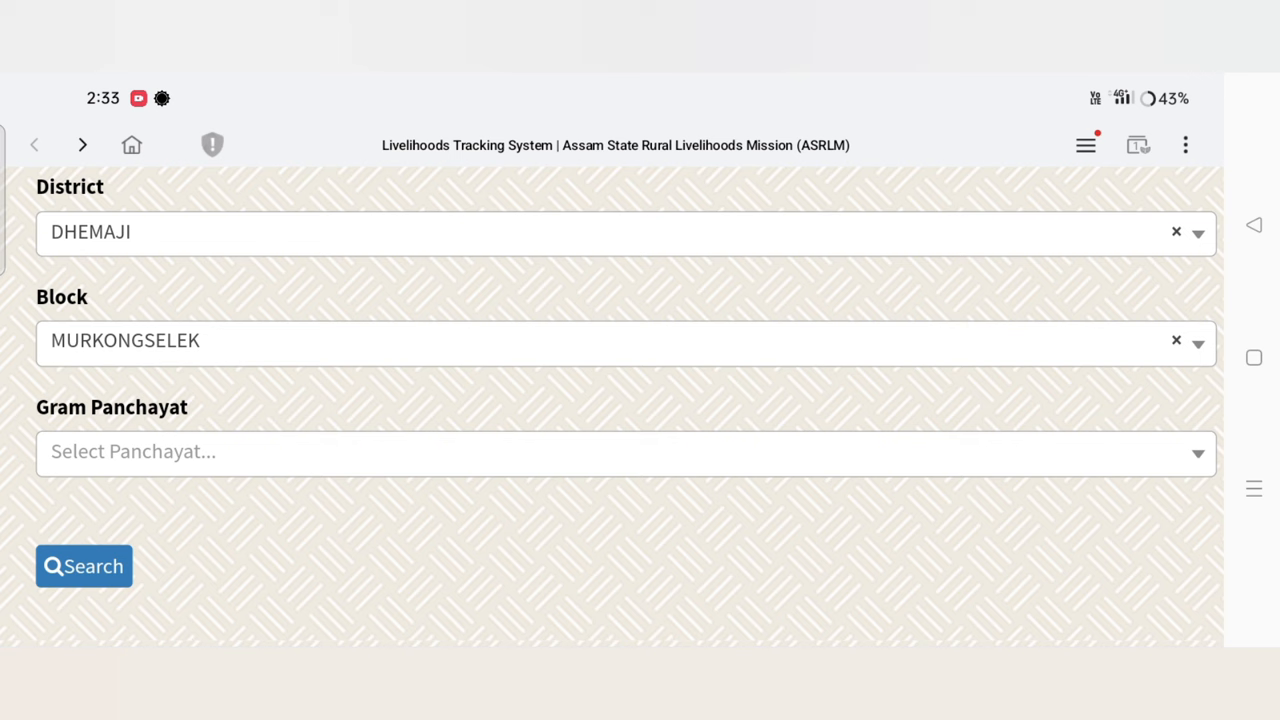
Choose gram panchayat LAIMEKURI, village LUMPOMISHING and the (104150) LUMPONG MISHING POLO LOLAT SHG
{"action": "left_click", "coordinate": [626, 452]}
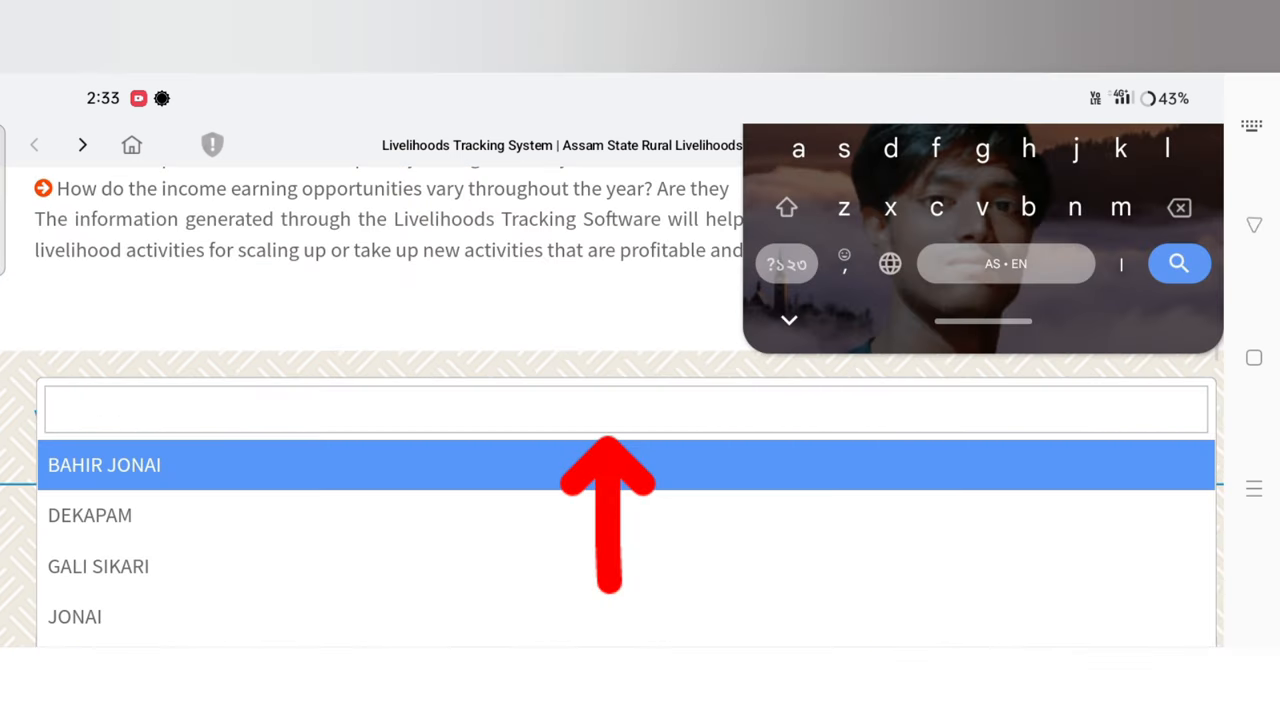
{"action": "scroll", "scroll_direction": "down", "scroll_amount": 3}
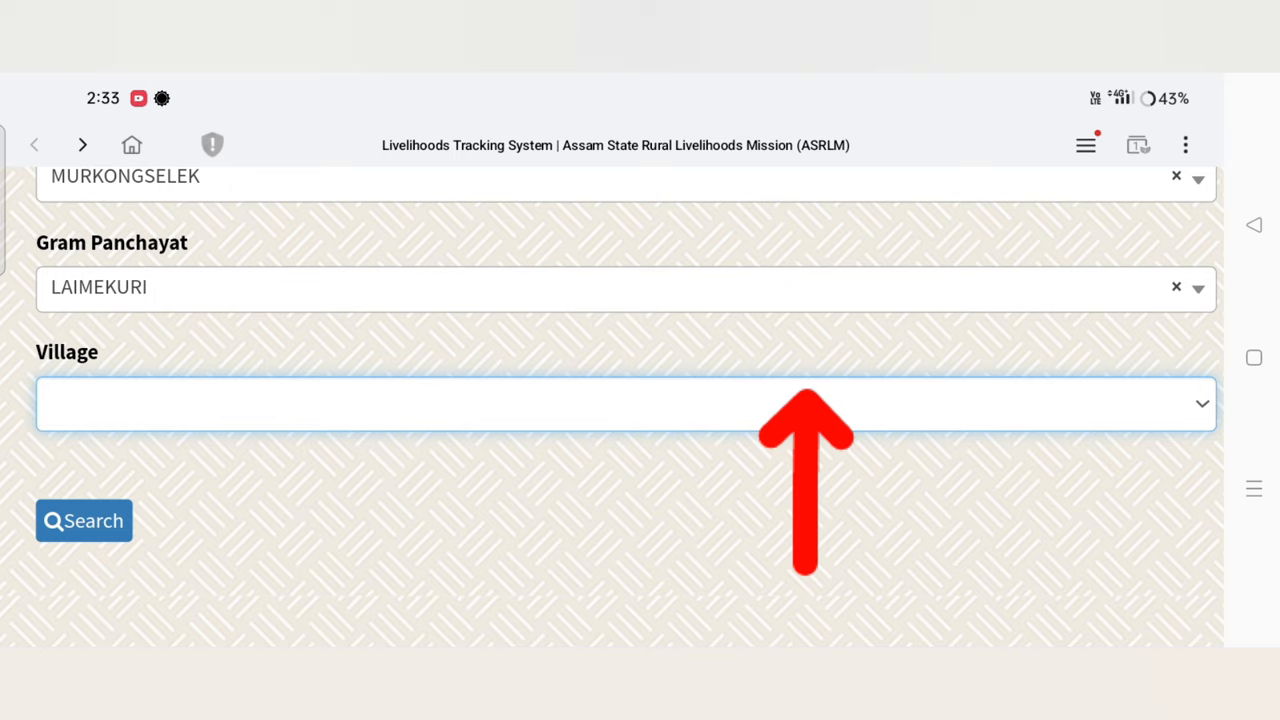
{"action": "left_click", "coordinate": [624, 404]}
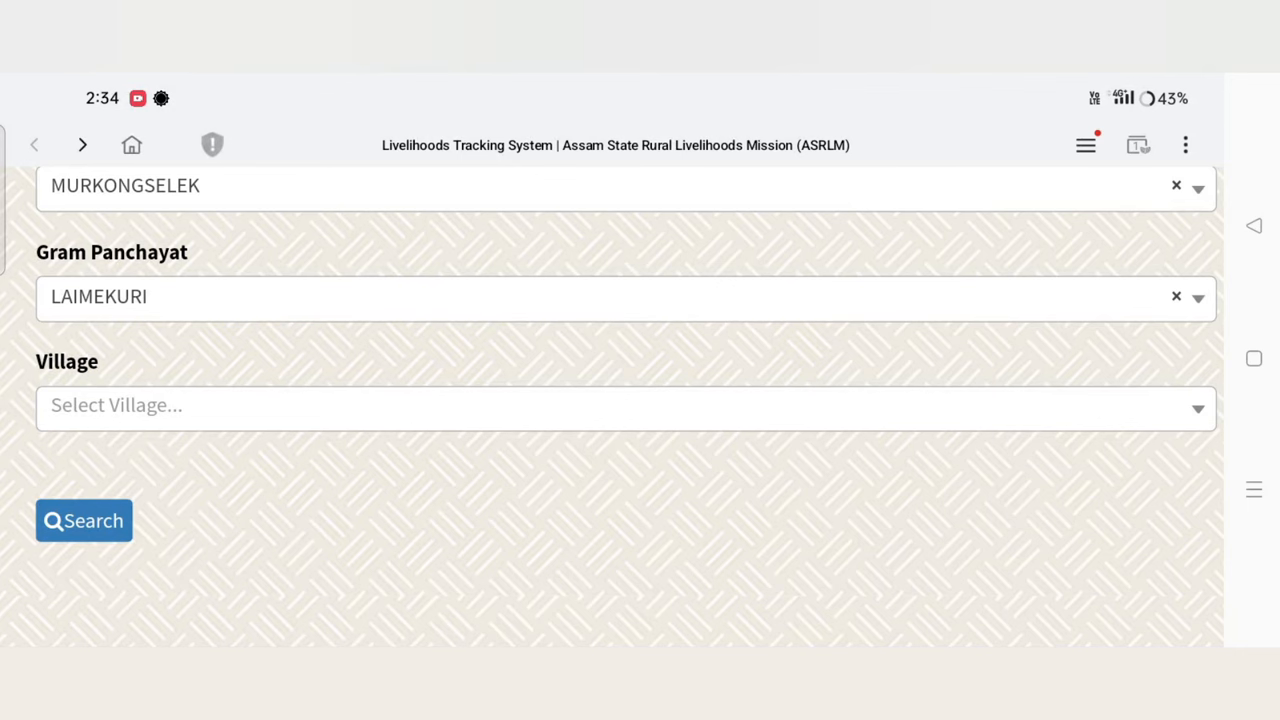
{"action": "left_click", "coordinate": [624, 404]}
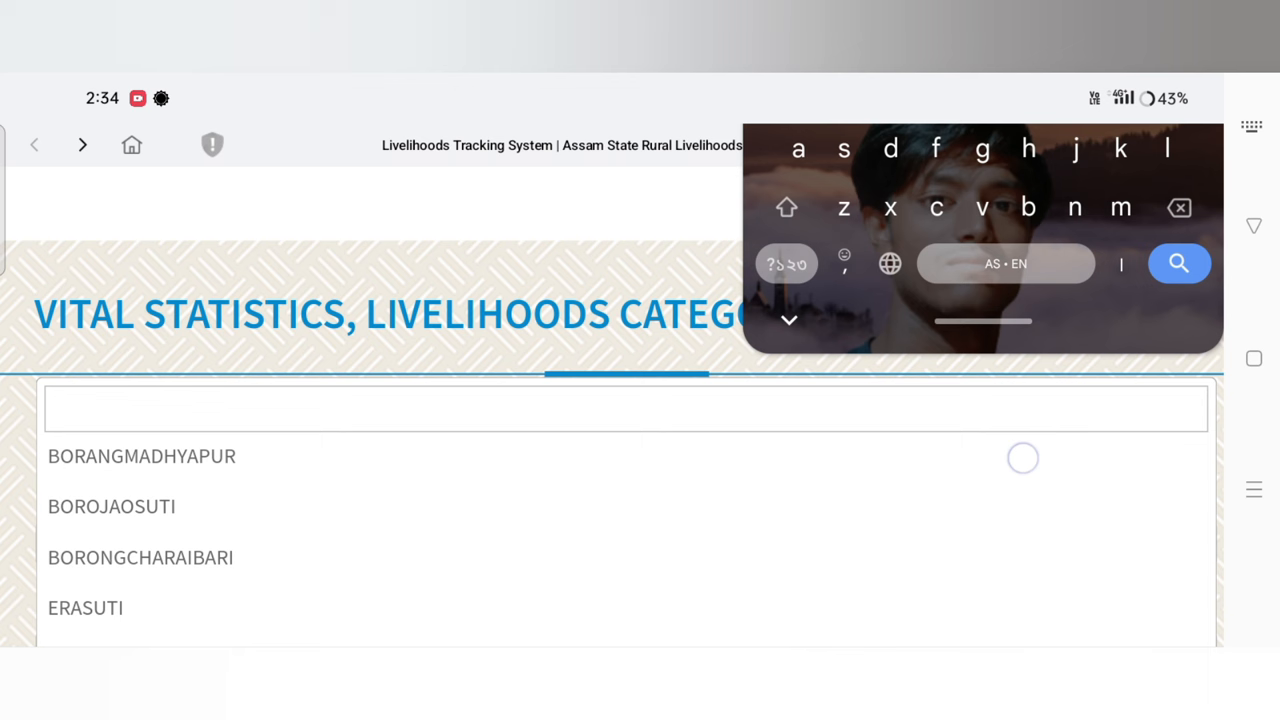
{"action": "scroll", "scroll_direction": "down", "scroll_amount": 3}
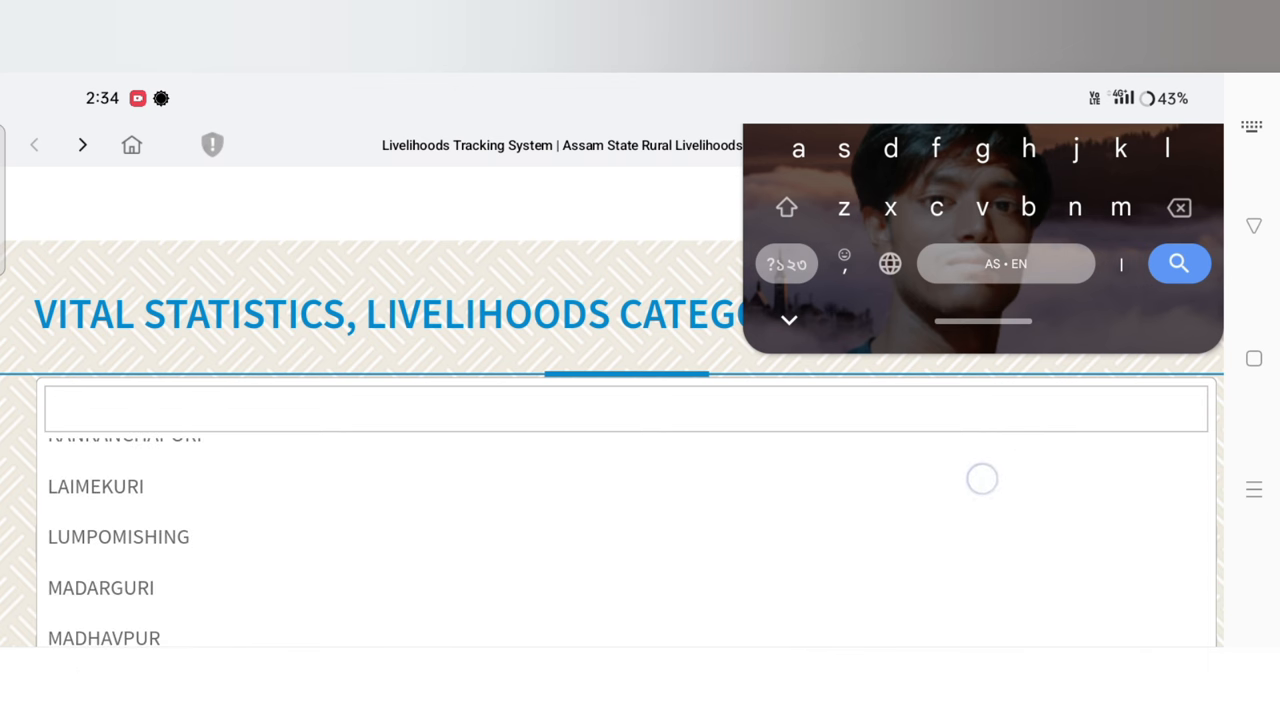
{"action": "left_click", "coordinate": [118, 536]}
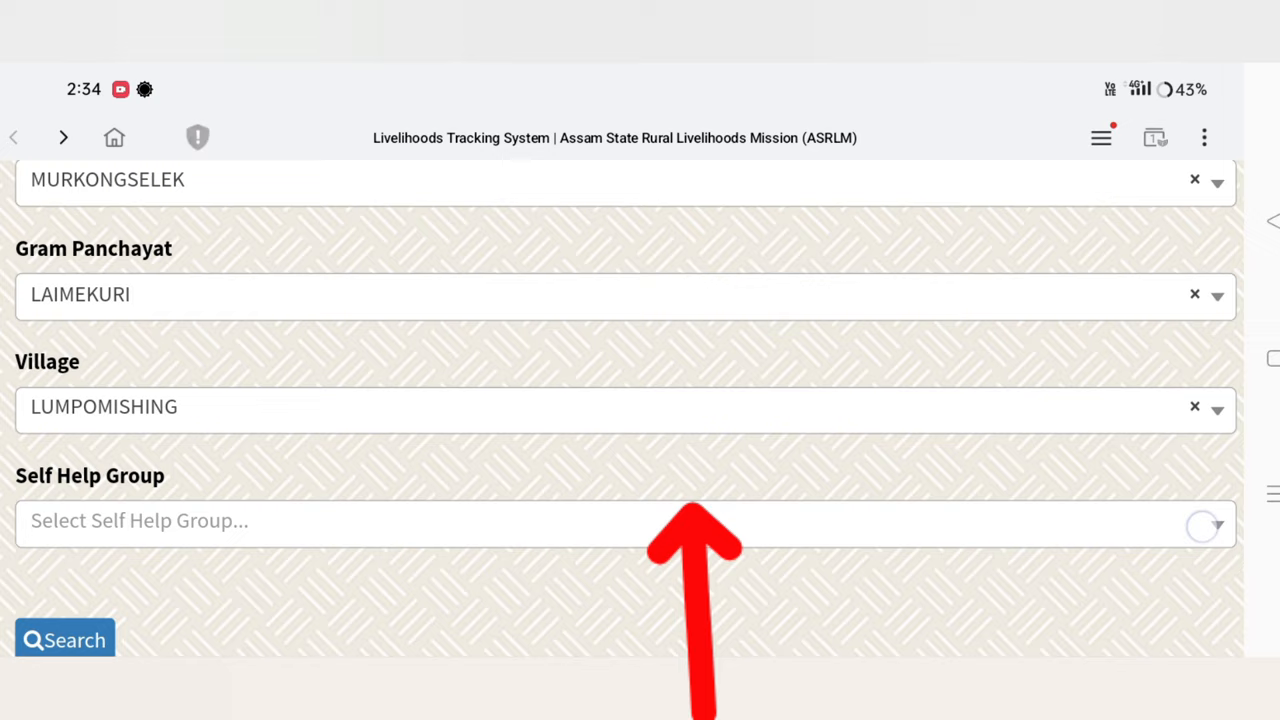
{"action": "left_click", "coordinate": [624, 520]}
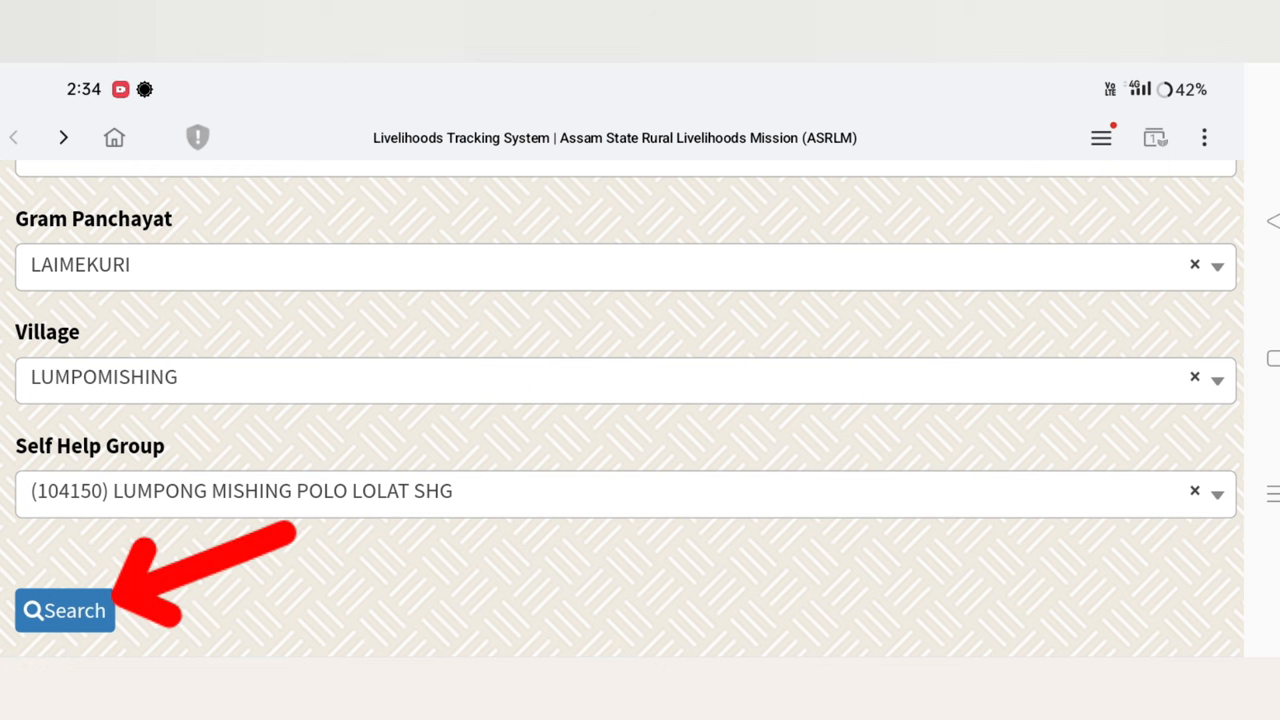
Run the search and review the group's income pie chart and member income table
{"action": "left_click", "coordinate": [64, 610]}
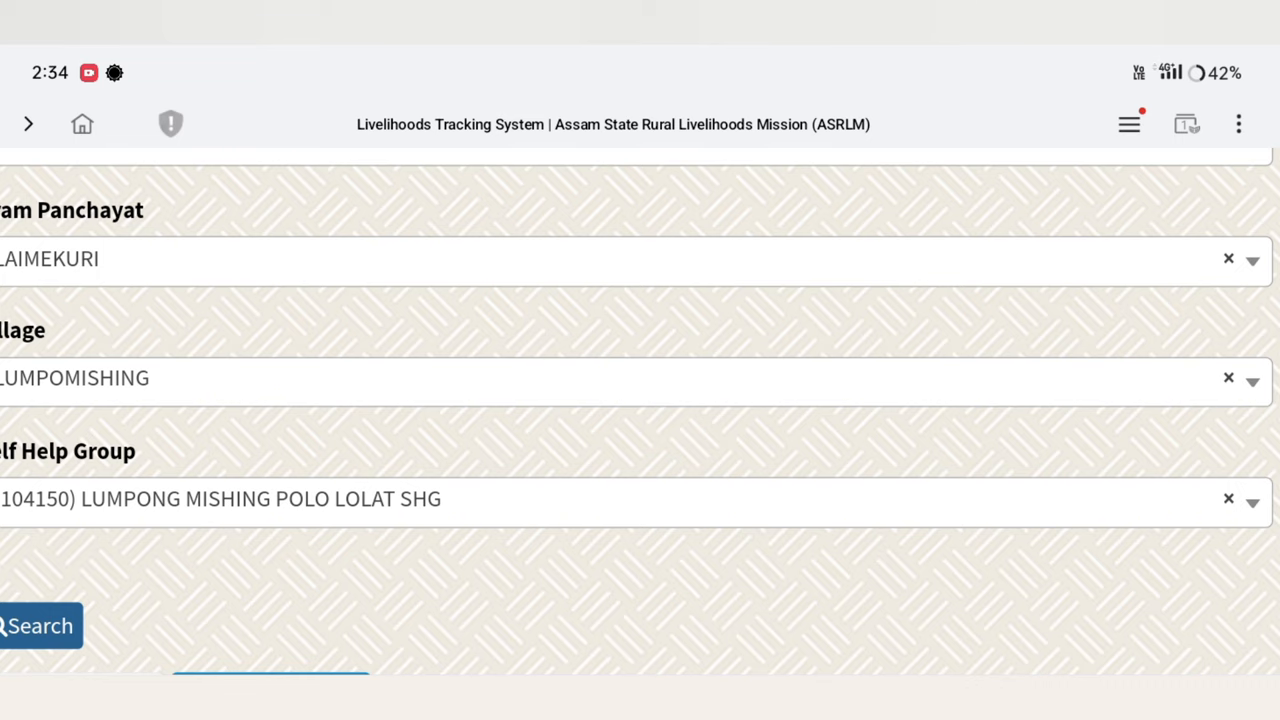
{"action": "left_click", "coordinate": [40, 624]}
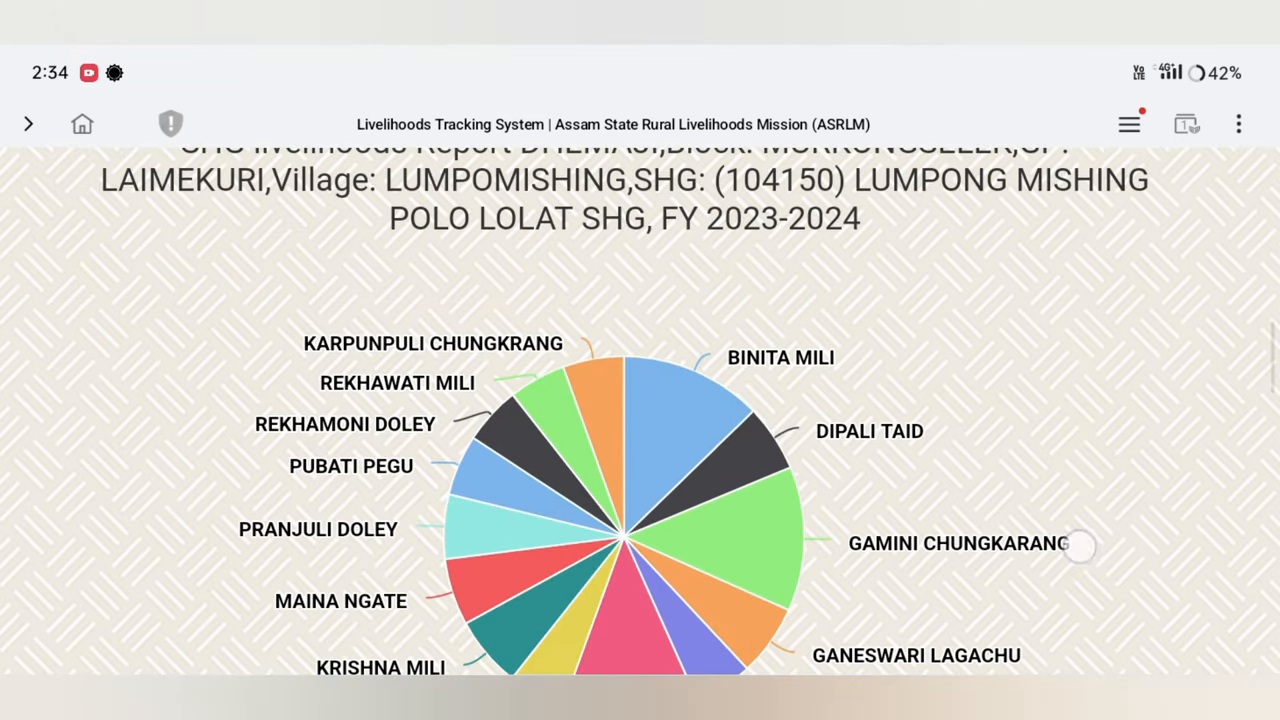
{"action": "scroll", "scroll_direction": "down", "scroll_amount": 3}
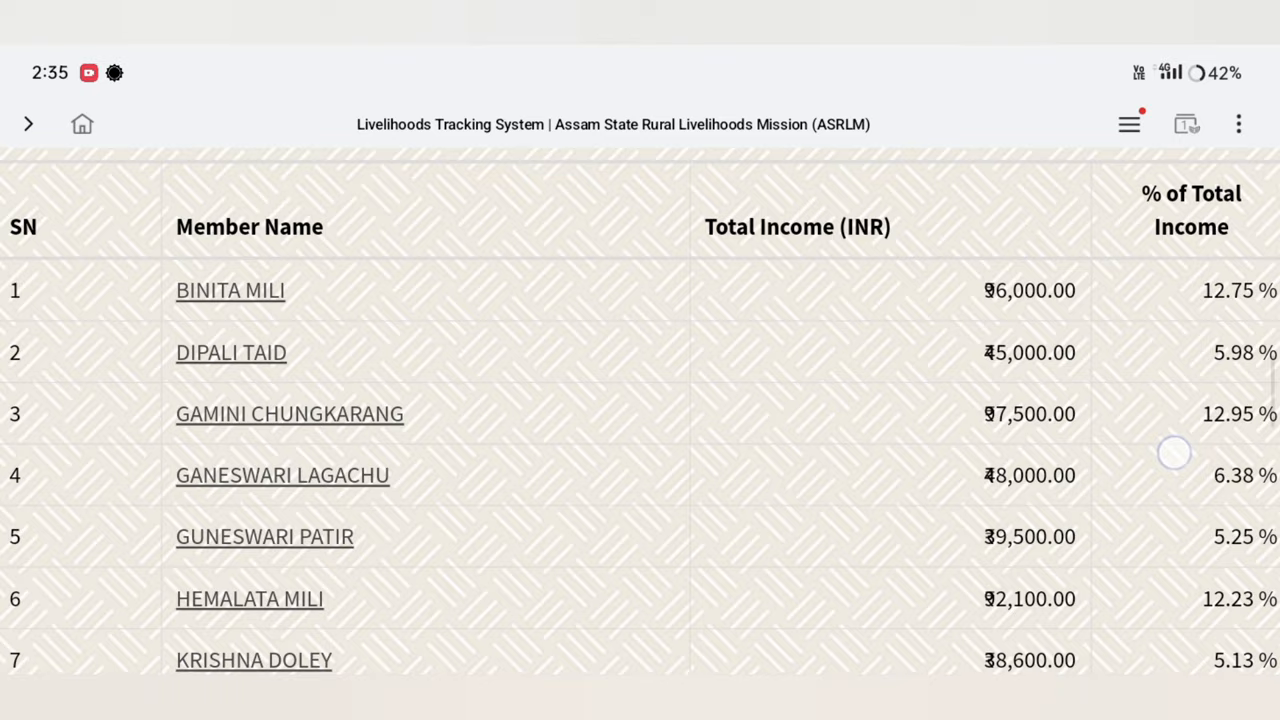
{"action": "scroll", "scroll_direction": "down", "scroll_amount": 3}
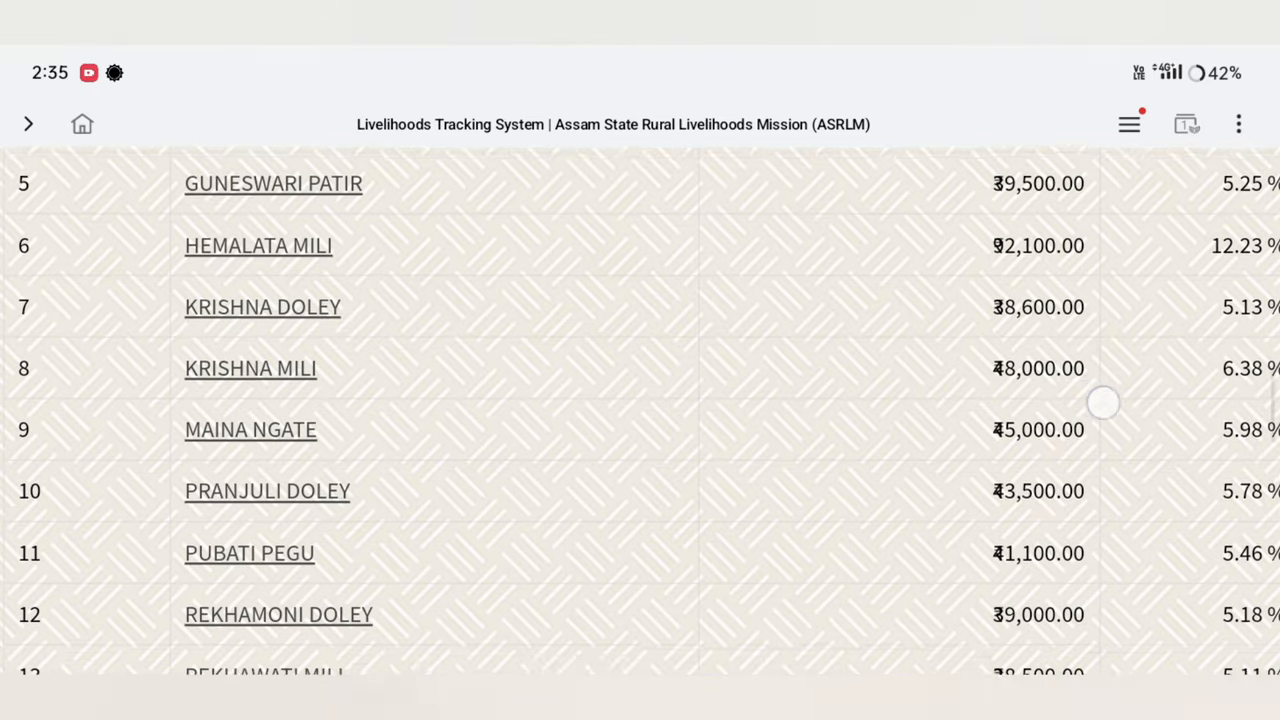
{"action": "scroll", "scroll_direction": "down", "scroll_amount": 3}
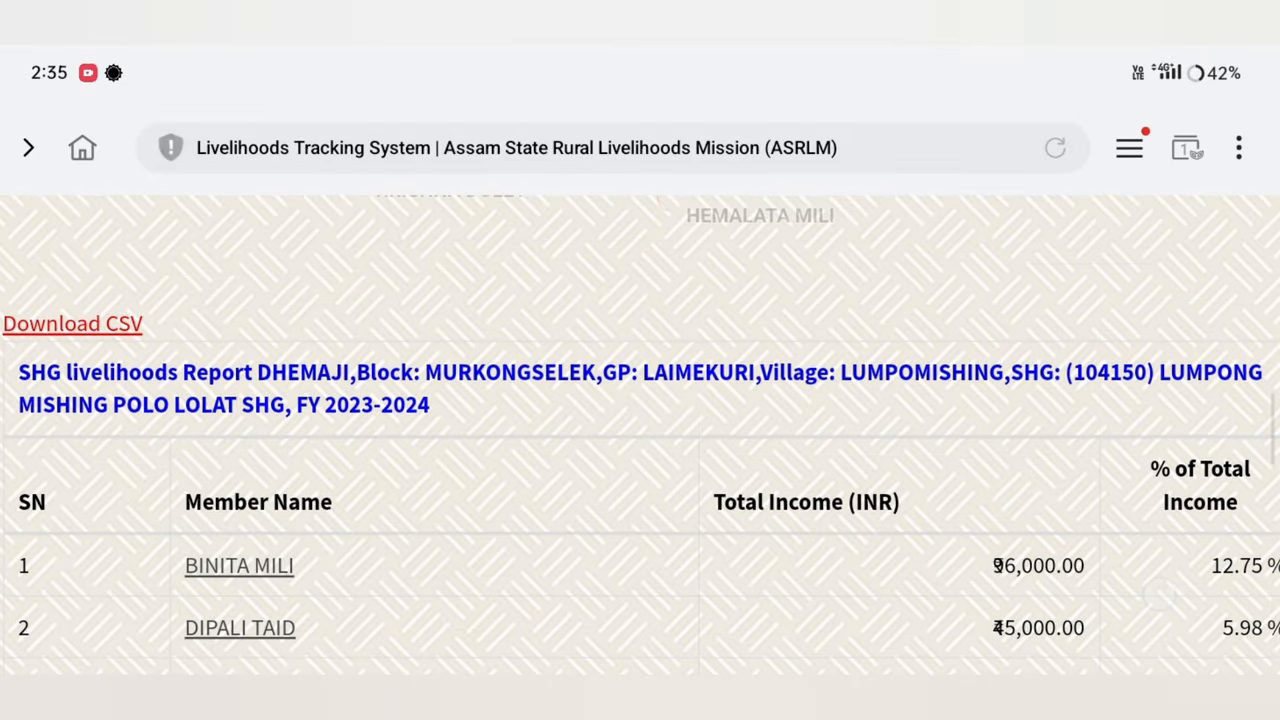
{"action": "scroll", "scroll_direction": "down", "scroll_amount": 3}
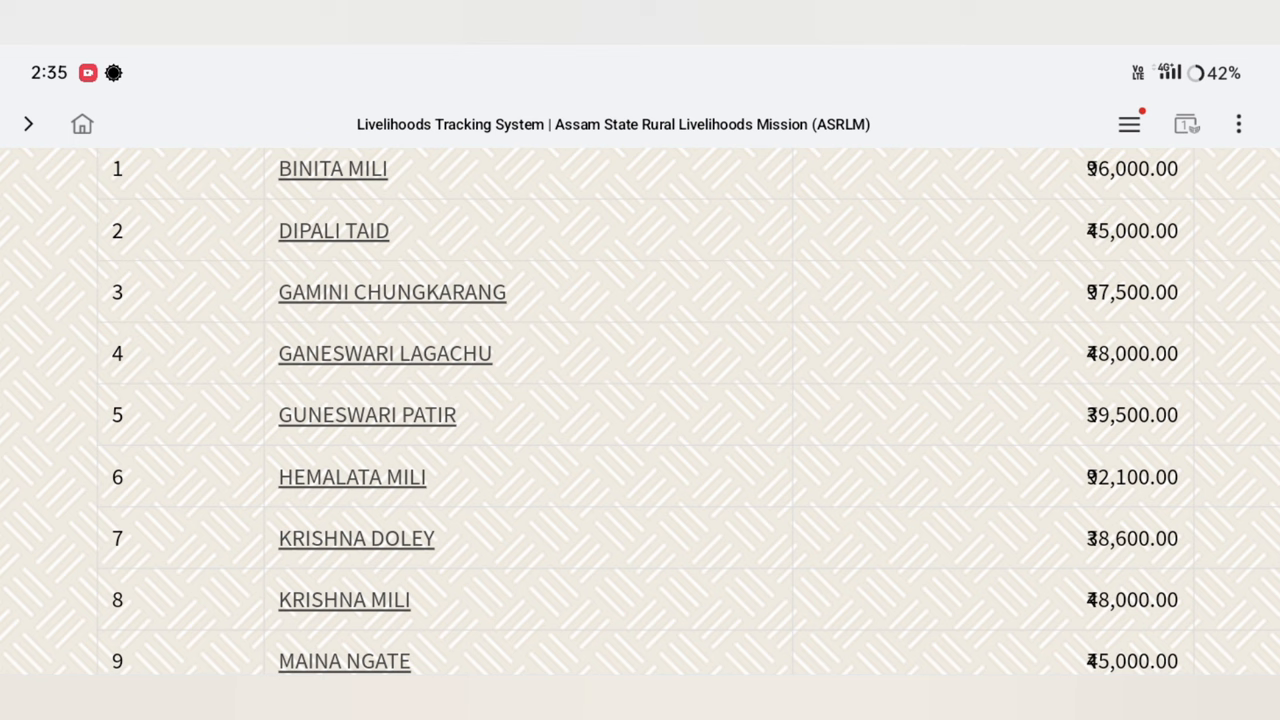